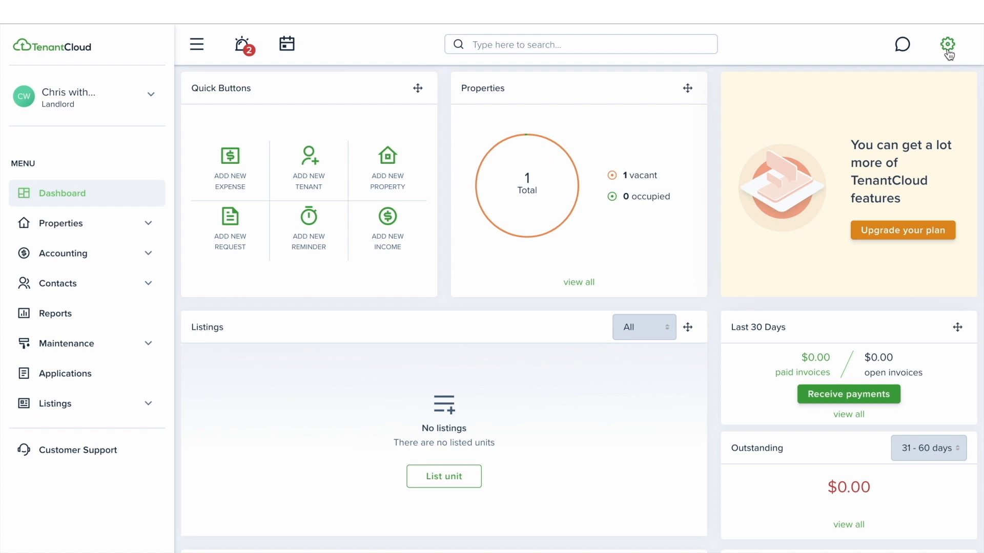
Step: Reach the Online Payments settings page from the gear-icon account settings
left_click(947, 44)
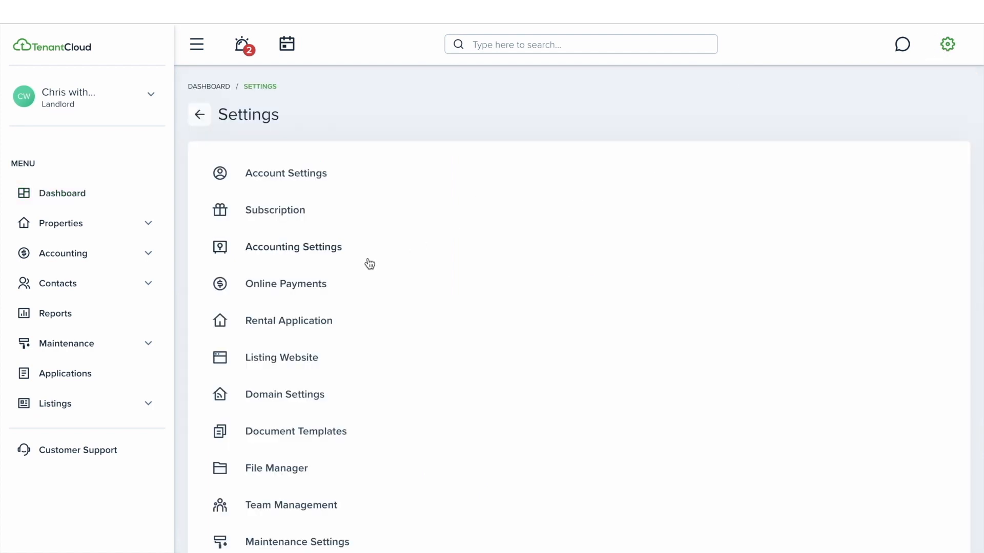
left_click(285, 284)
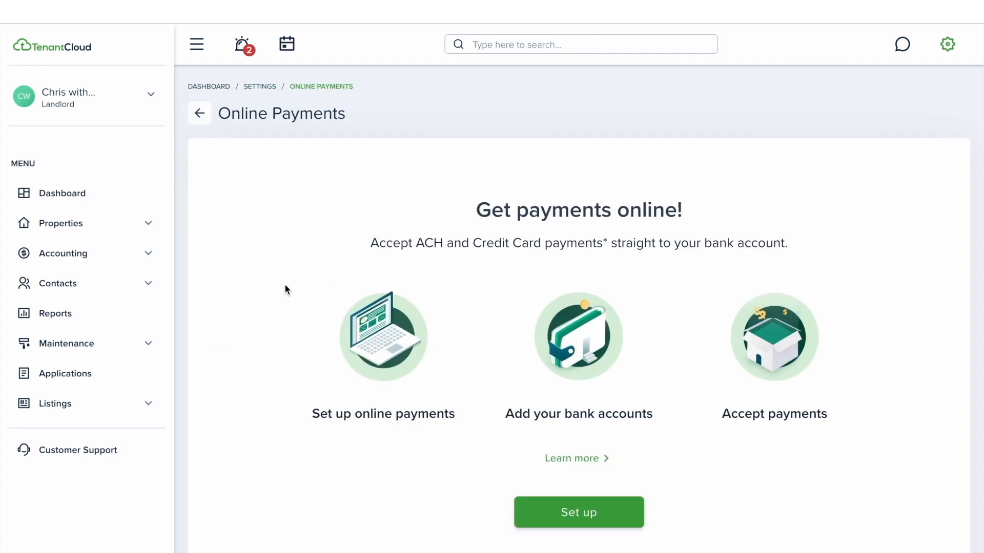
mouse_move(580, 517)
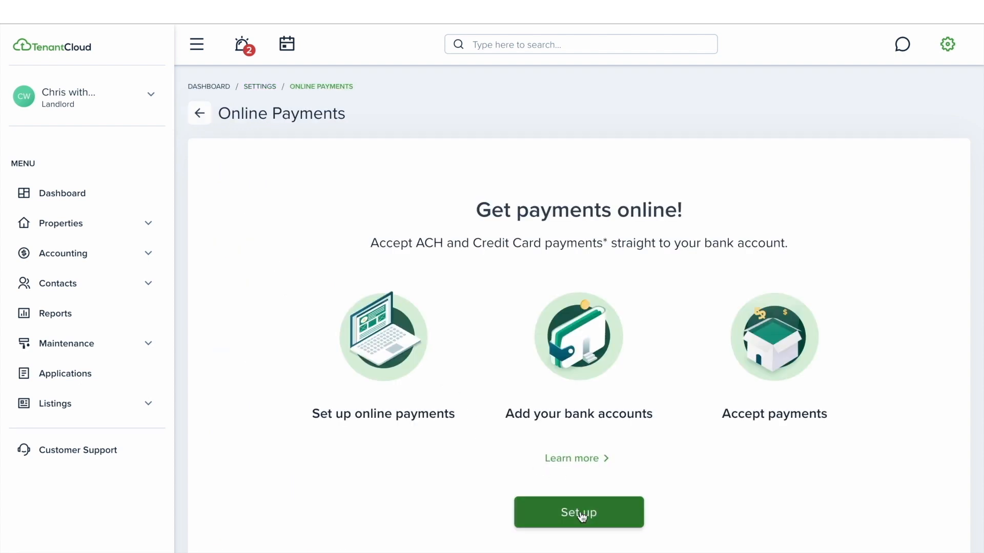
Step: Start the online payments setup with the Business account type selected
left_click(578, 512)
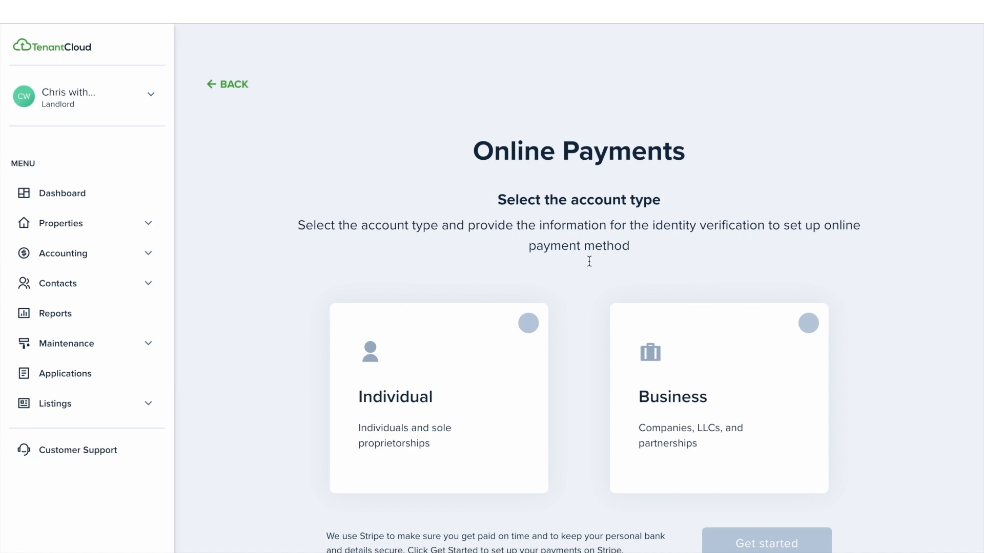
mouse_move(730, 359)
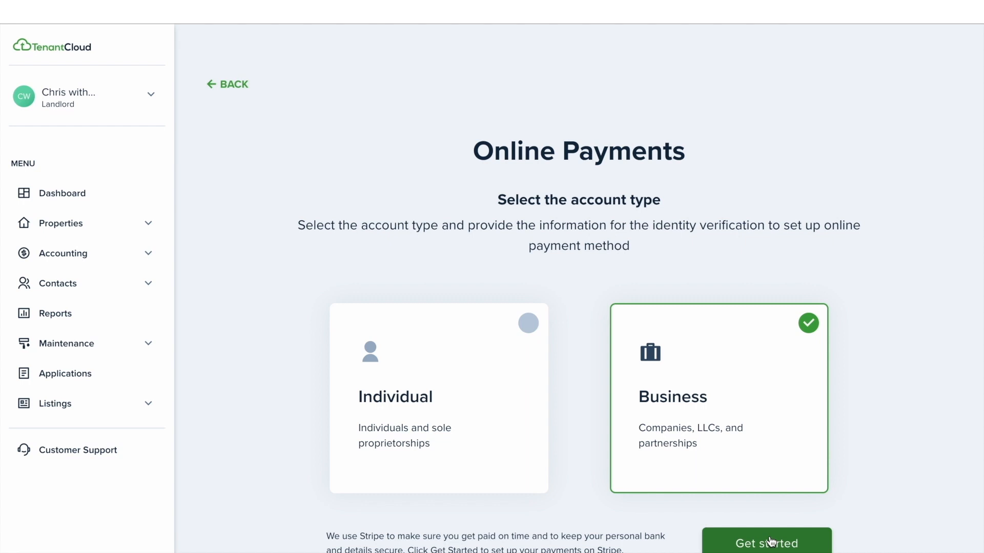
left_click(766, 543)
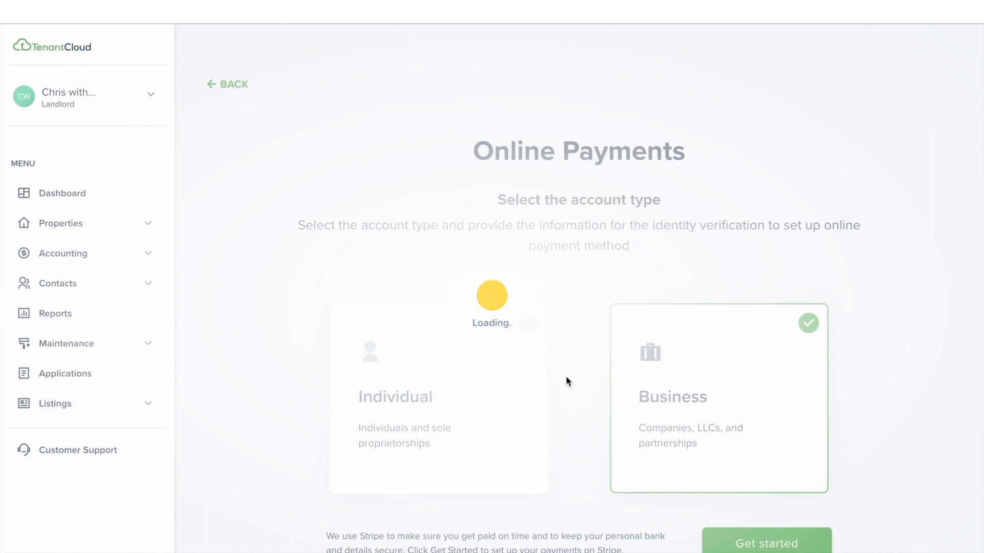
left_click(767, 542)
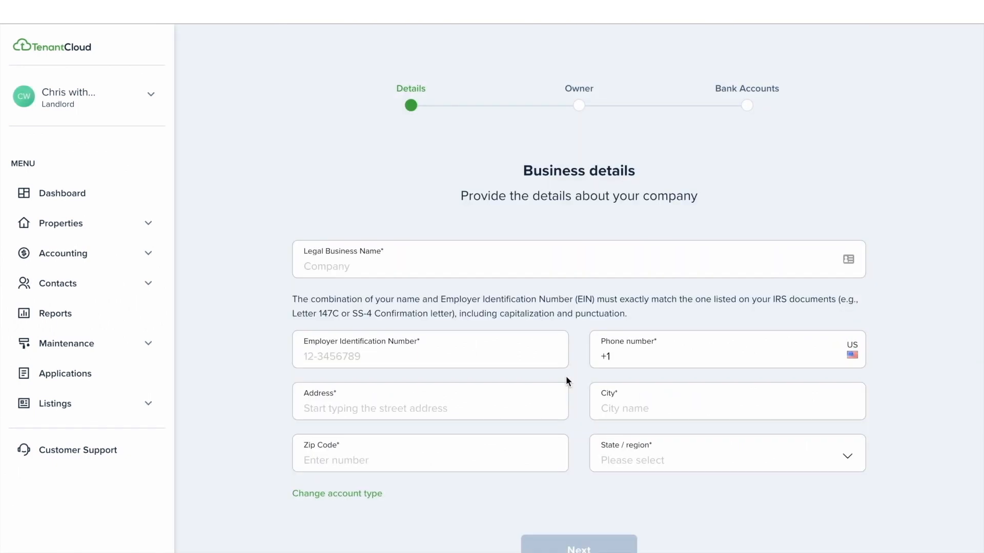
type("My Management Company")
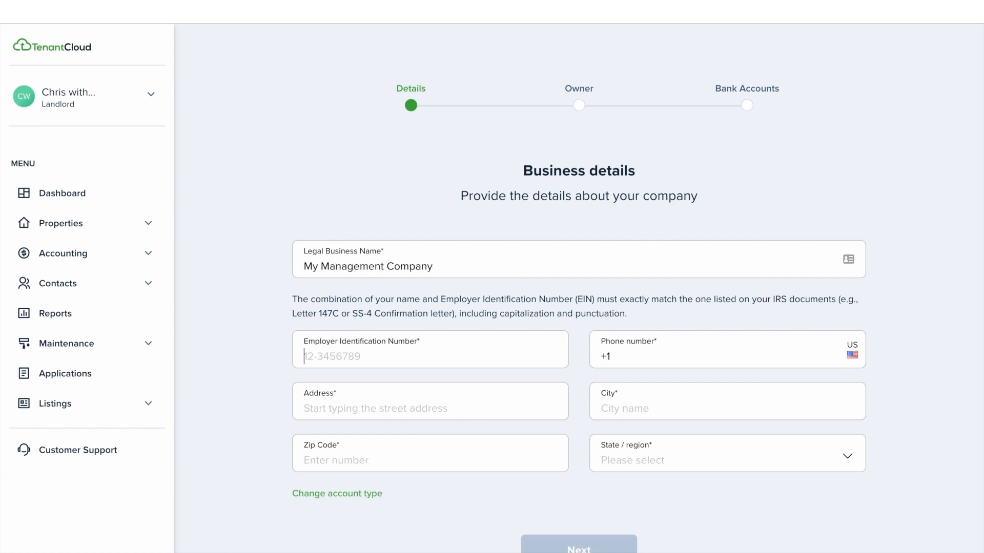
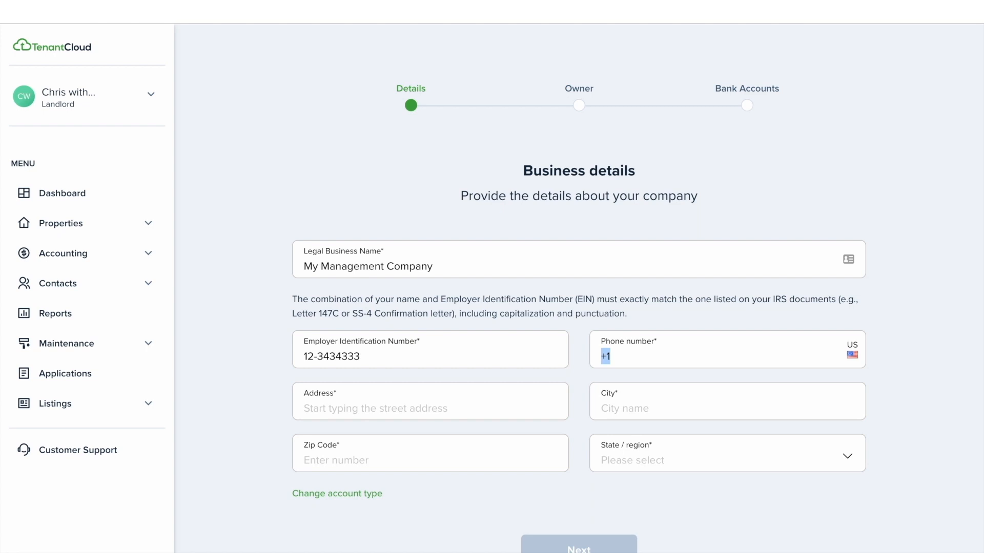
type("833")
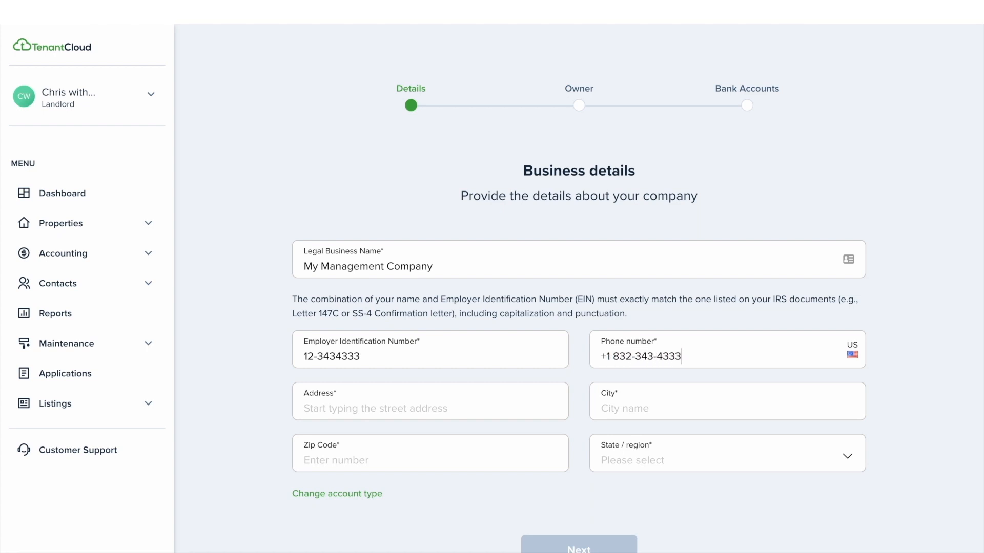
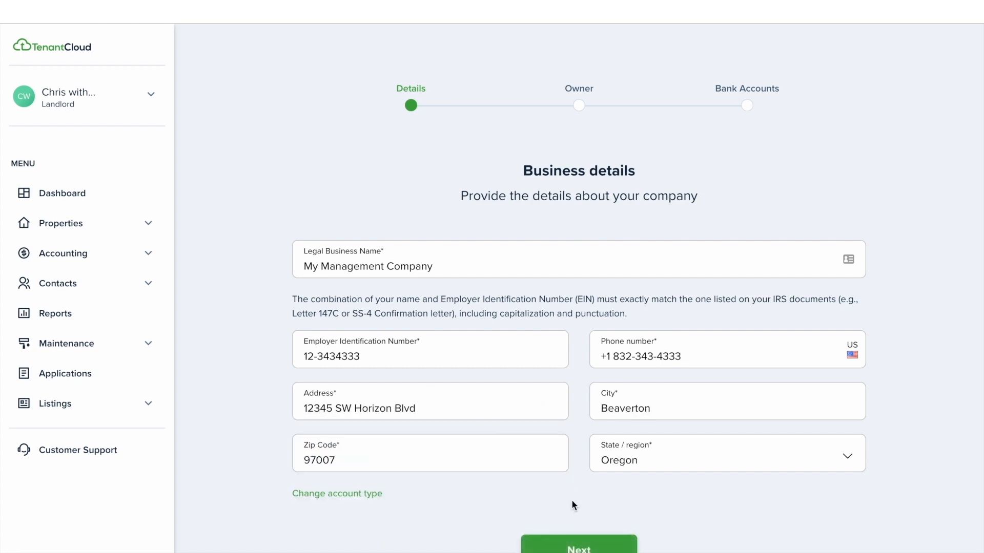
left_click(578, 551)
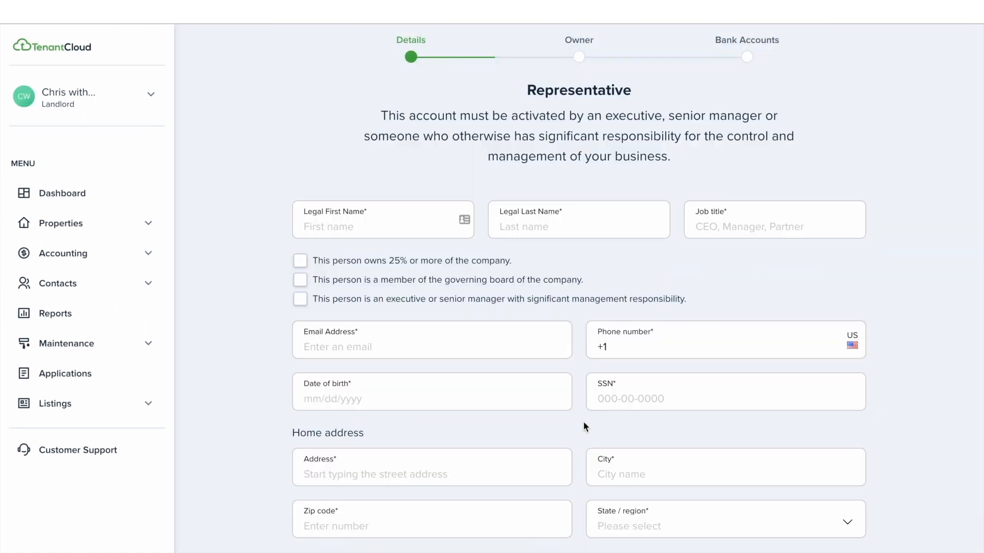
Step: Fill in the CEO representative's details with the three confirmations ticked and submit them
type("Thompson")
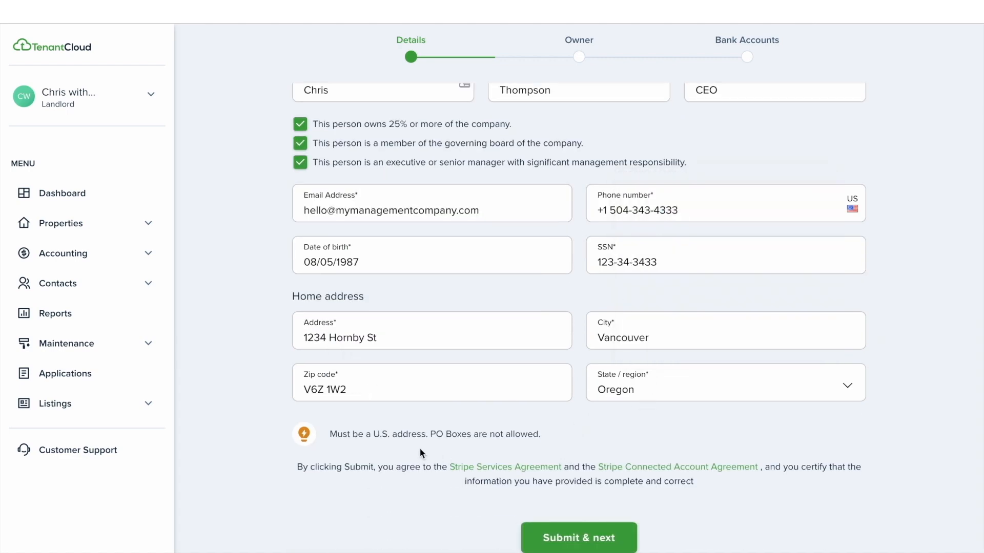
left_click(578, 538)
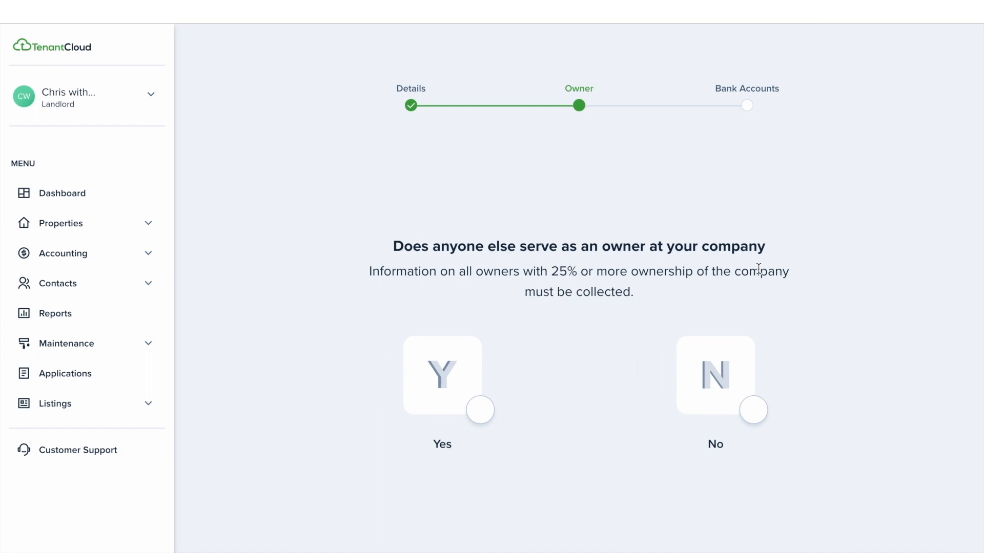
Step: Answer No to anyone else owning the company and choose manual bank account connection
left_click(715, 376)
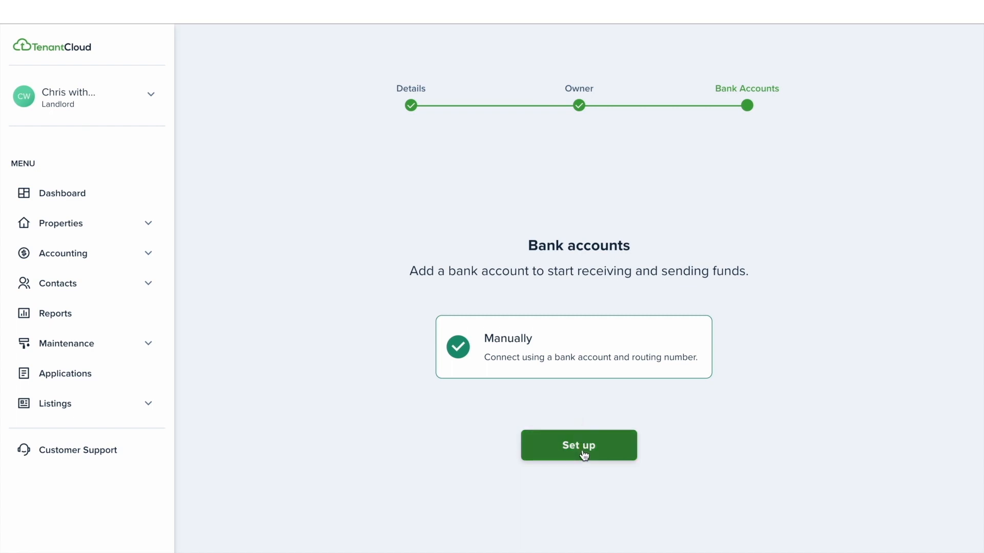
left_click(578, 445)
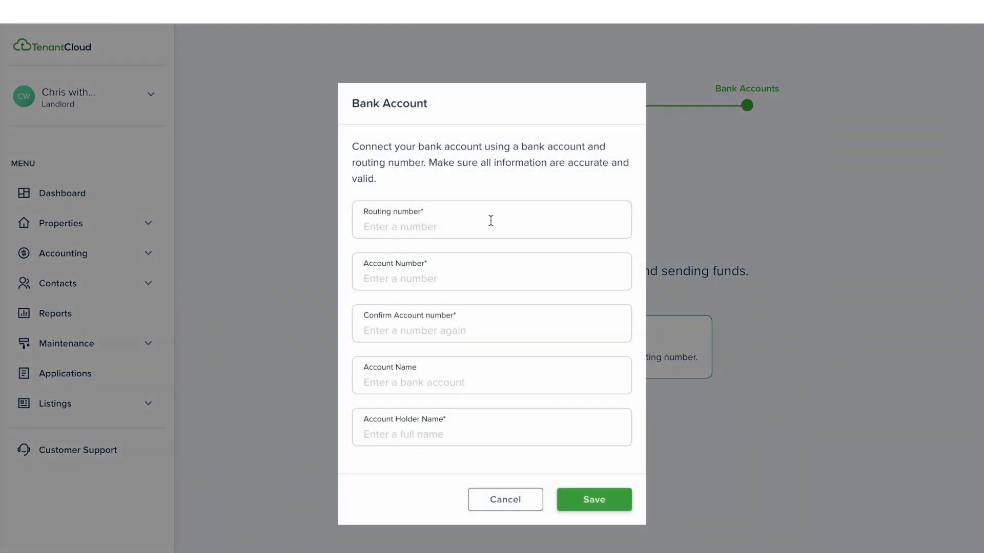
type("110000000")
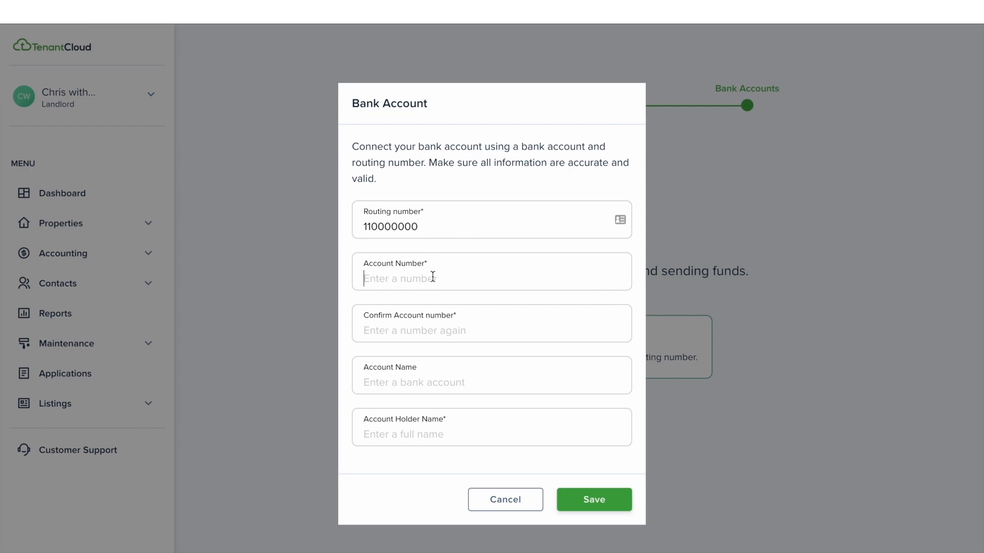
type("0")
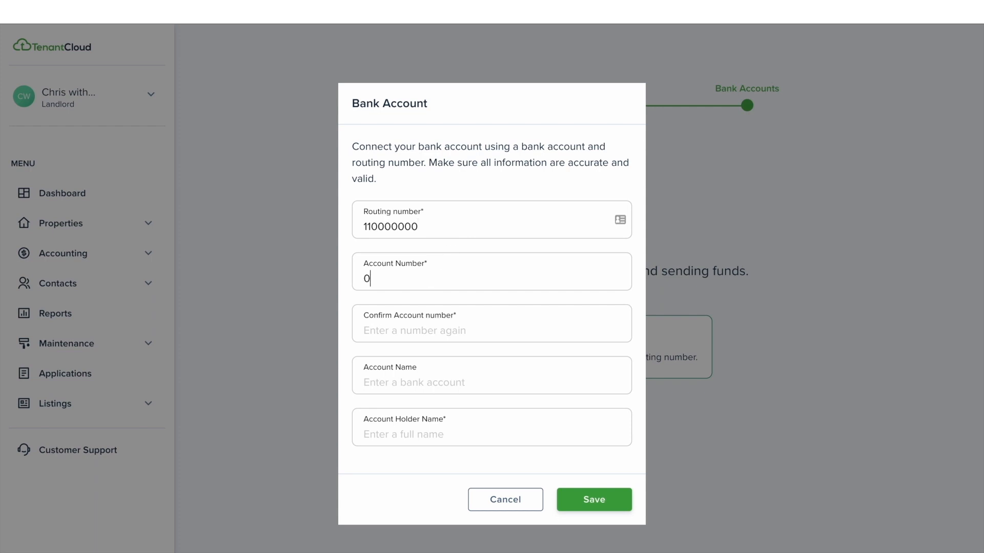
type("001")
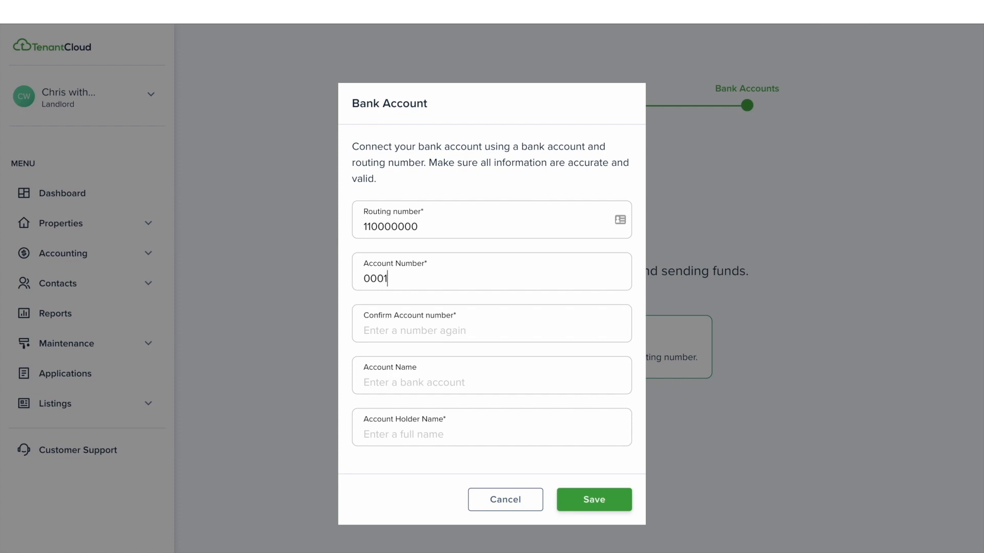
type("23456789")
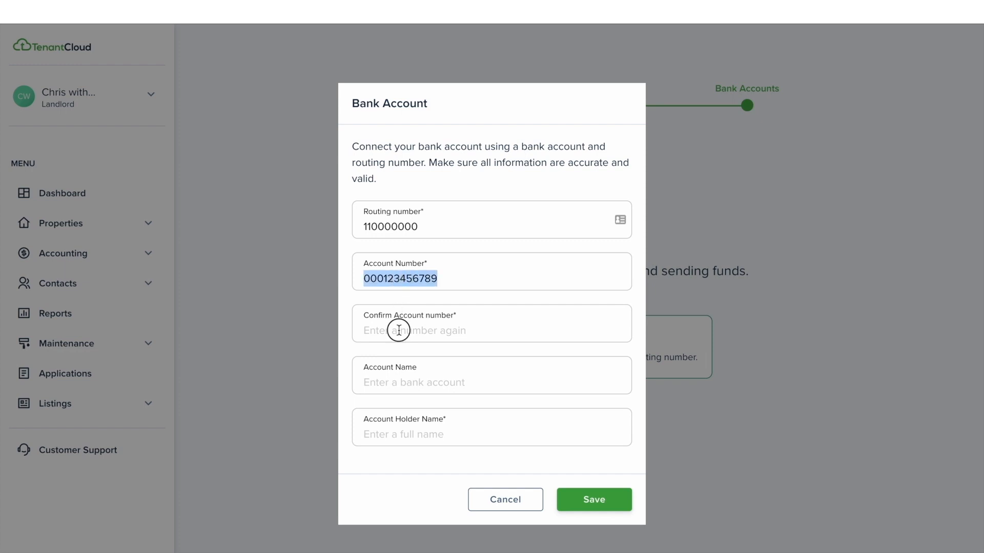
type("000123456789")
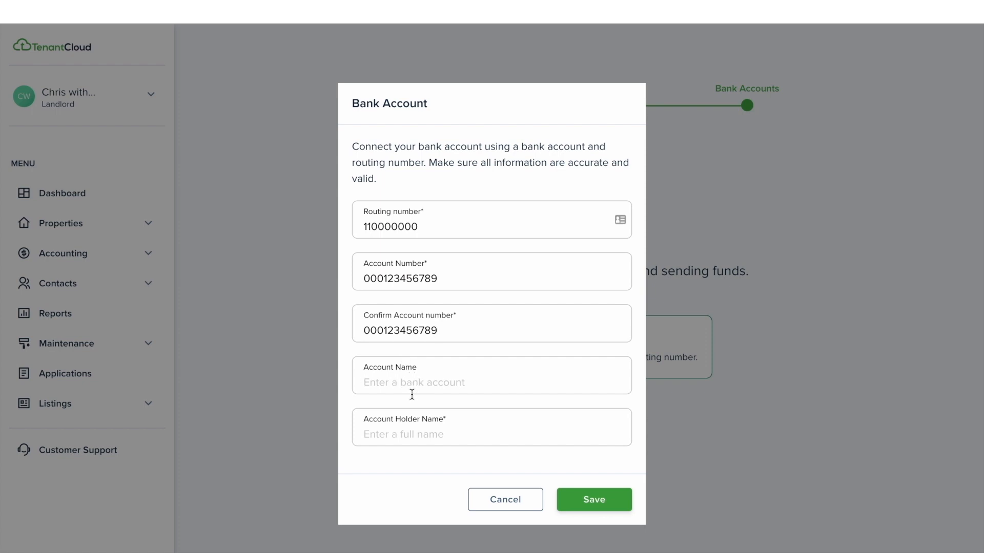
type("Bank of America")
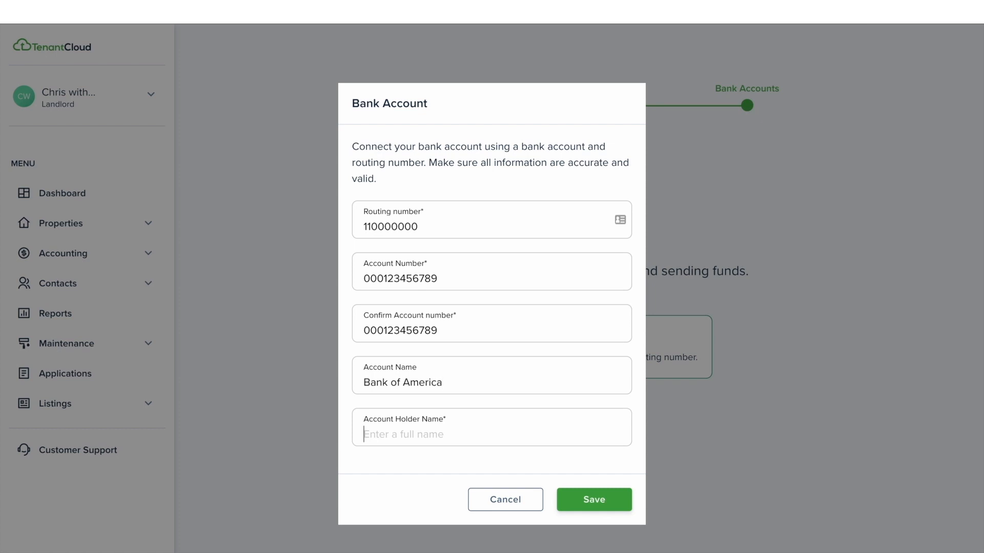
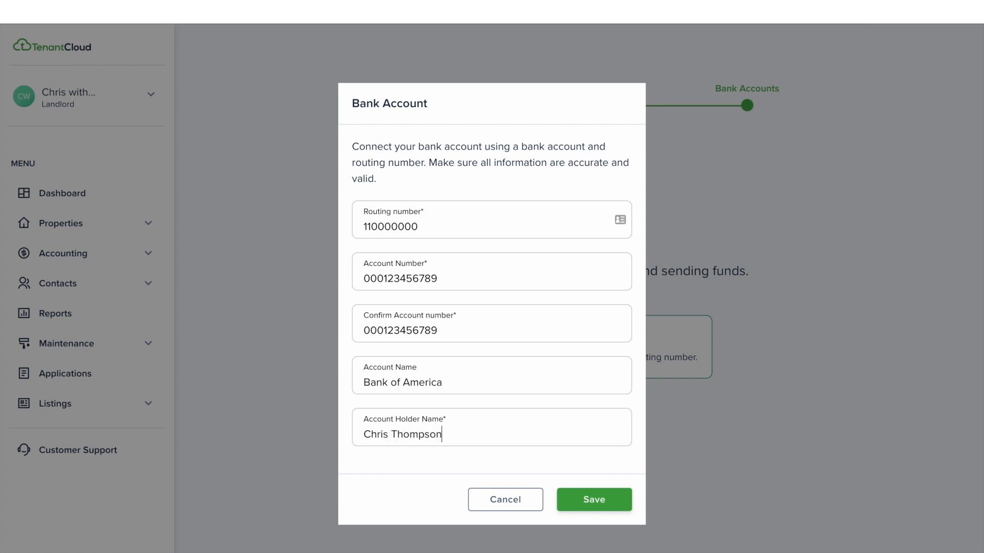
left_click(594, 500)
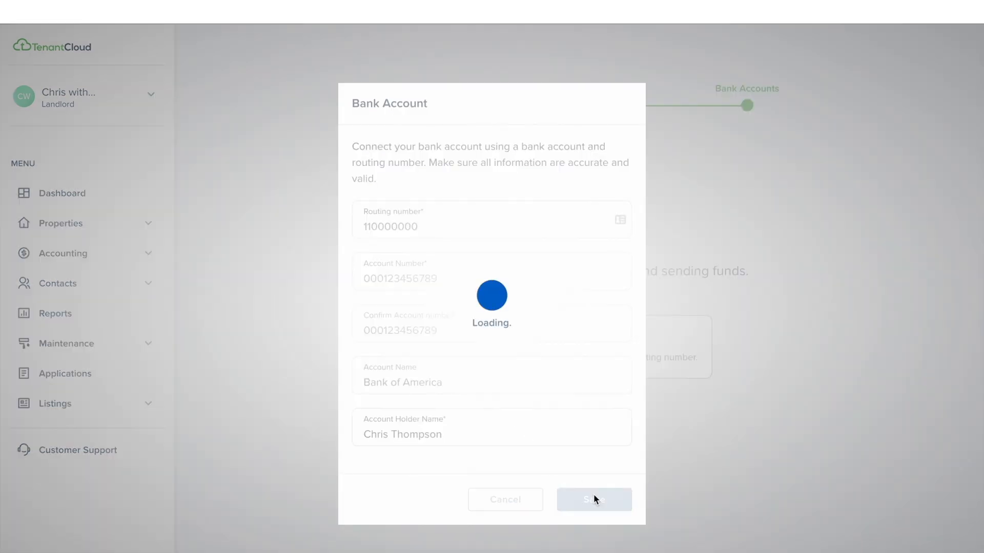
left_click(594, 500)
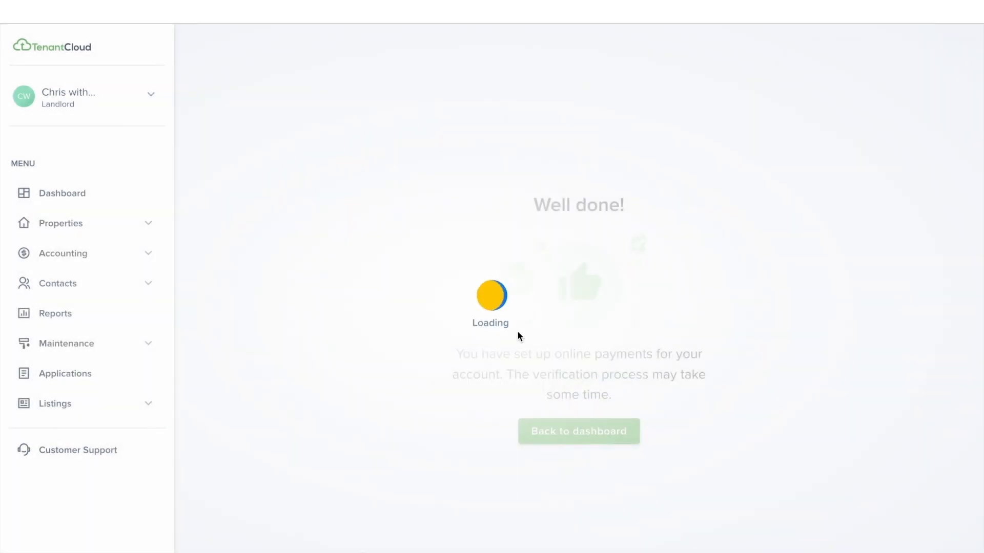